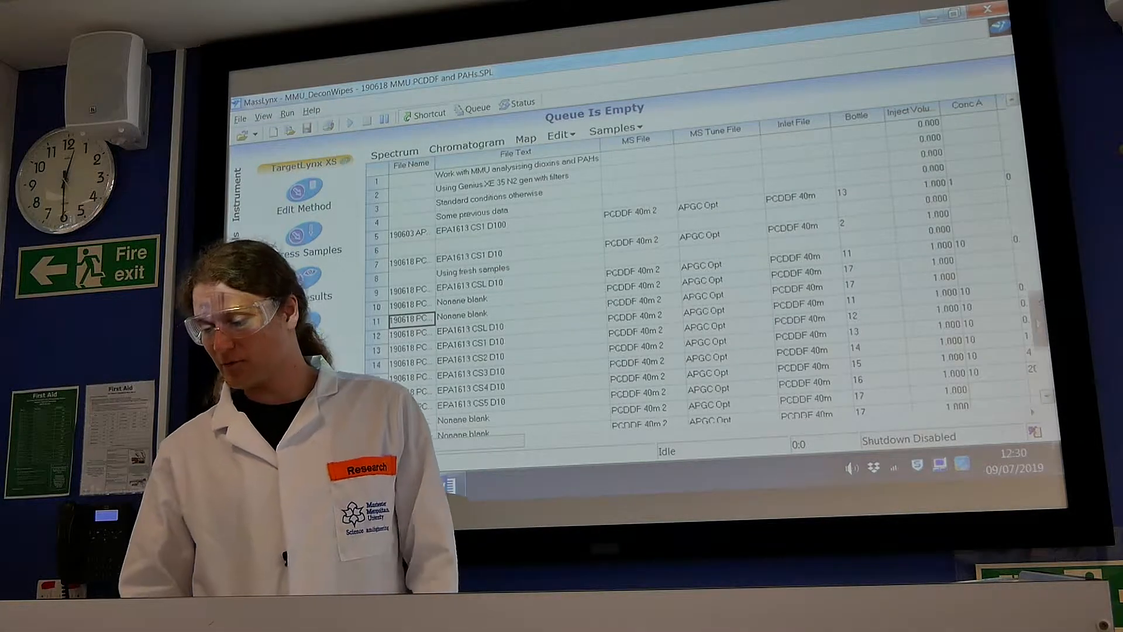
Scroll the sample list to the latest EPA1613 PCDDF standard and blank entries
{"action": "scroll", "scroll_direction": "down", "scroll_amount": 3}
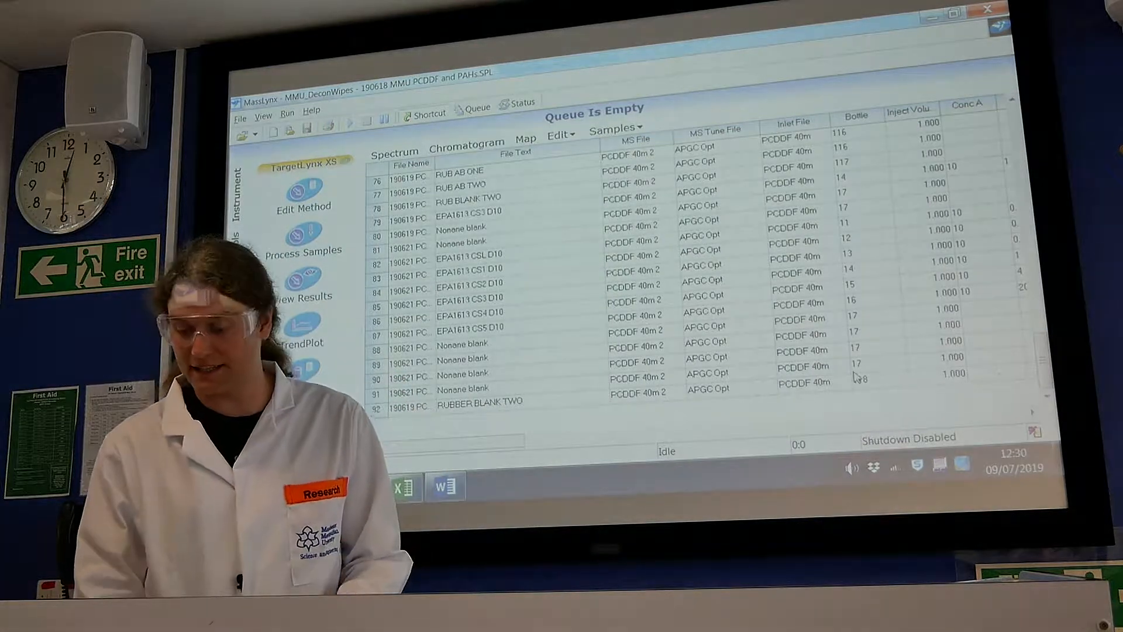
{"action": "scroll", "scroll_direction": "up", "scroll_amount": 3}
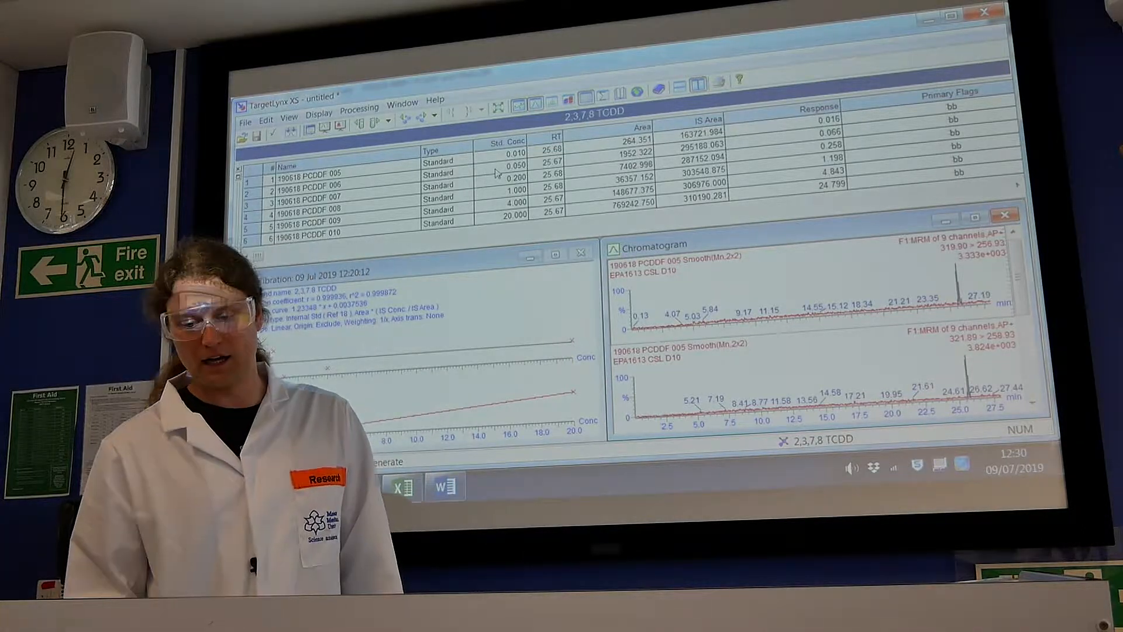
Expand the compound navigation dropdown to show ranges Compound 1-25 and 26-35
{"action": "left_click", "coordinate": [434, 116]}
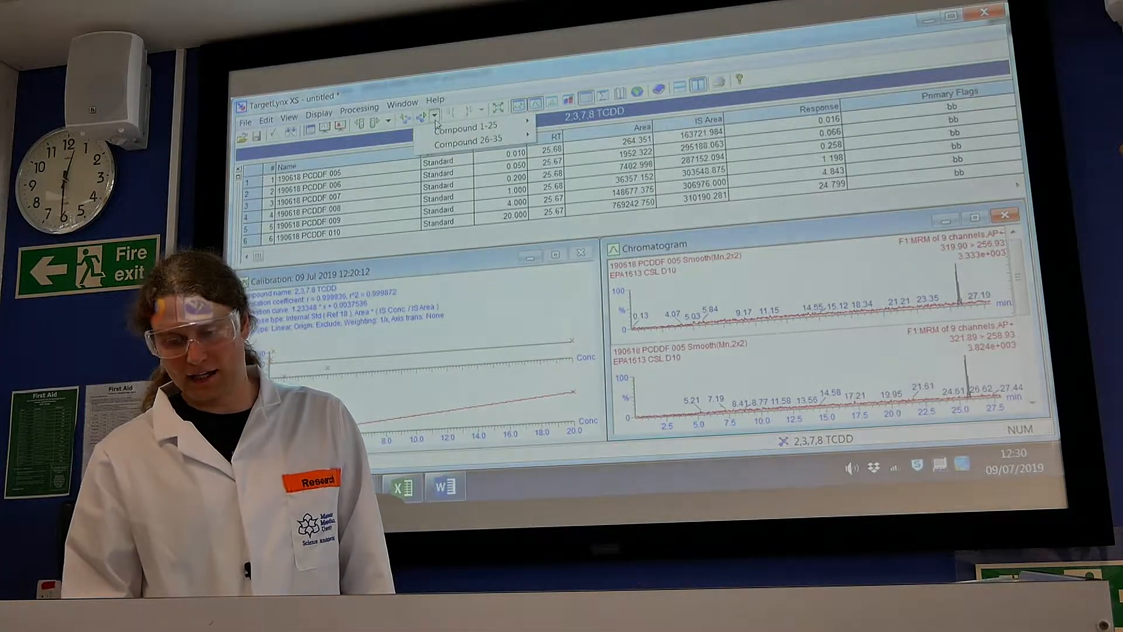